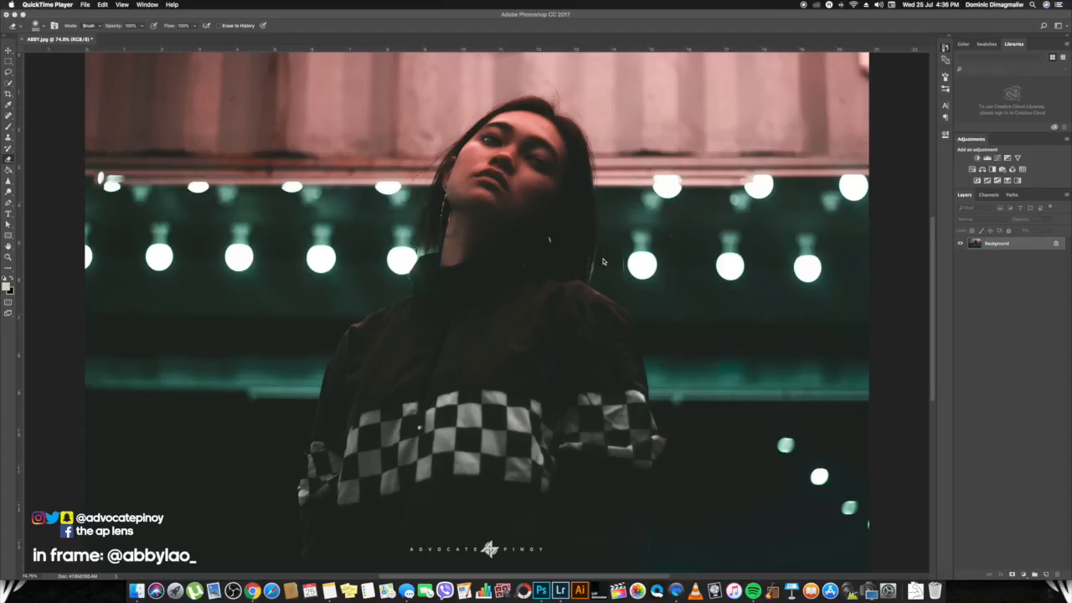
pyautogui.moveTo(784, 295)
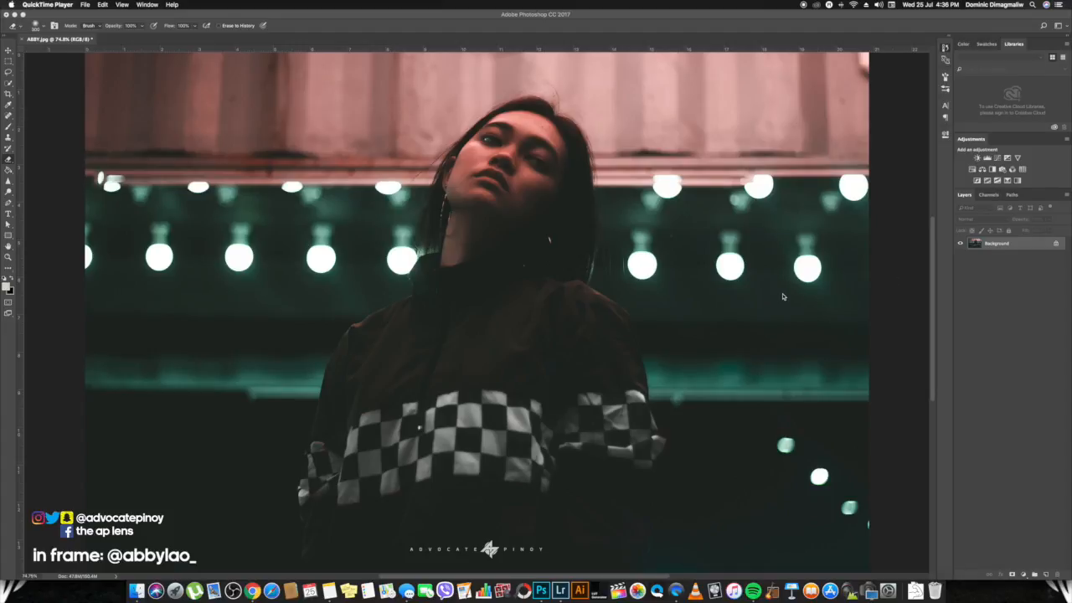
# Step: Duplicate the portrait layer (Cmd+J) and bring up the Black & White adjustment for the copy
pyautogui.press('cmd+j')
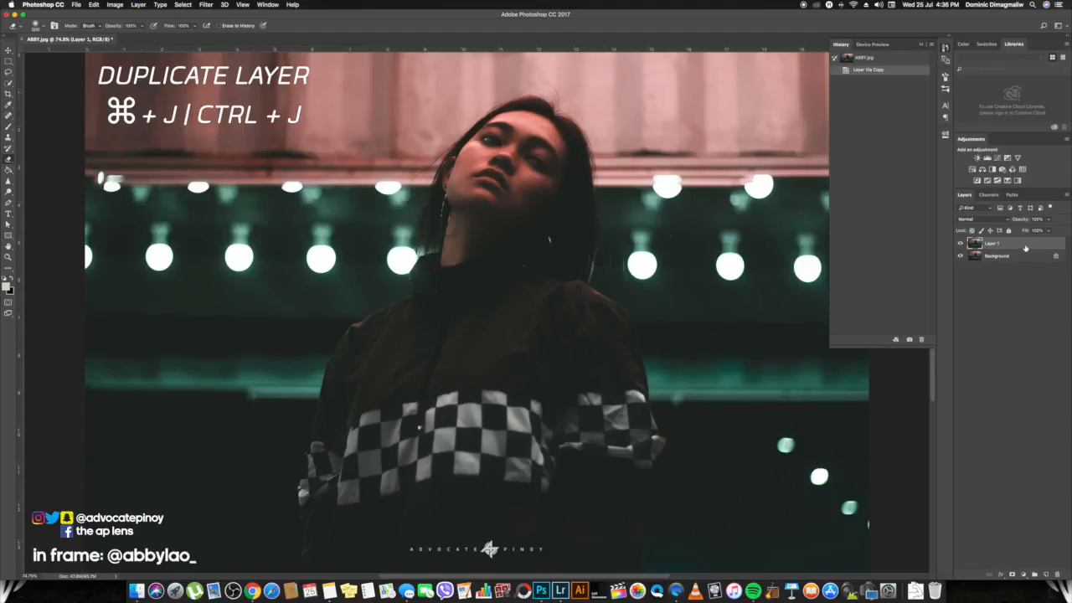
pyautogui.click(114, 5)
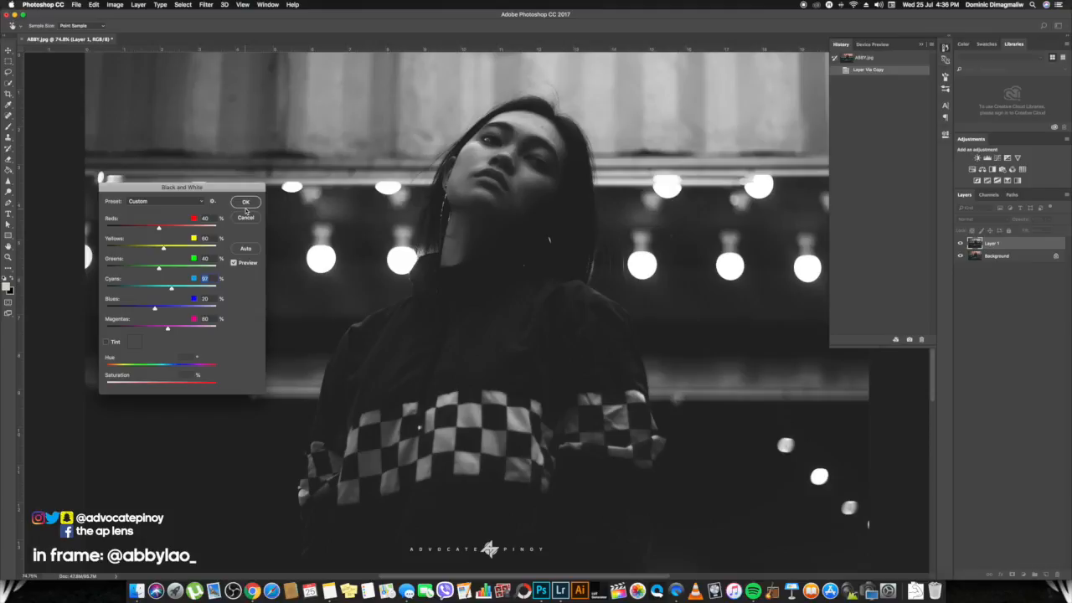
# Step: Apply Black & White, then set the layer's blending to magenta only (G channel off)
pyautogui.click(245, 201)
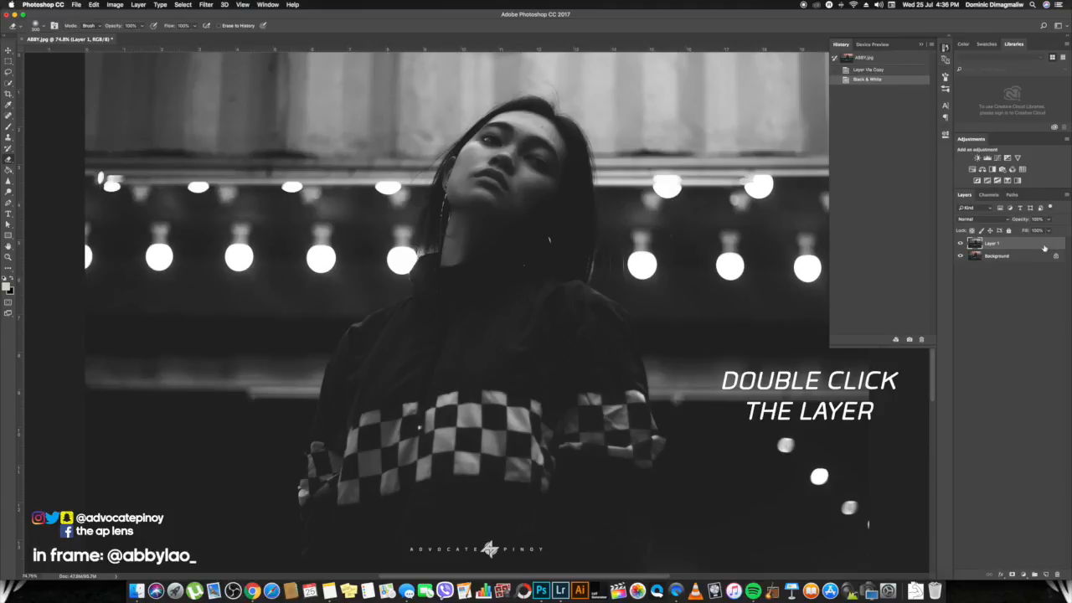
pyautogui.doubleClick(991, 243)
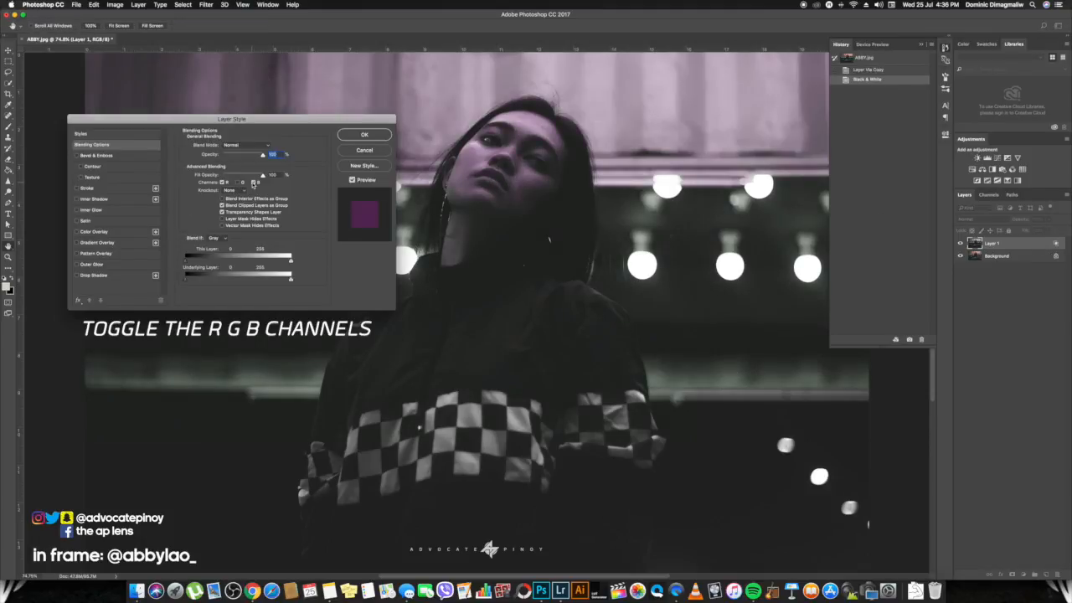
pyautogui.click(365, 134)
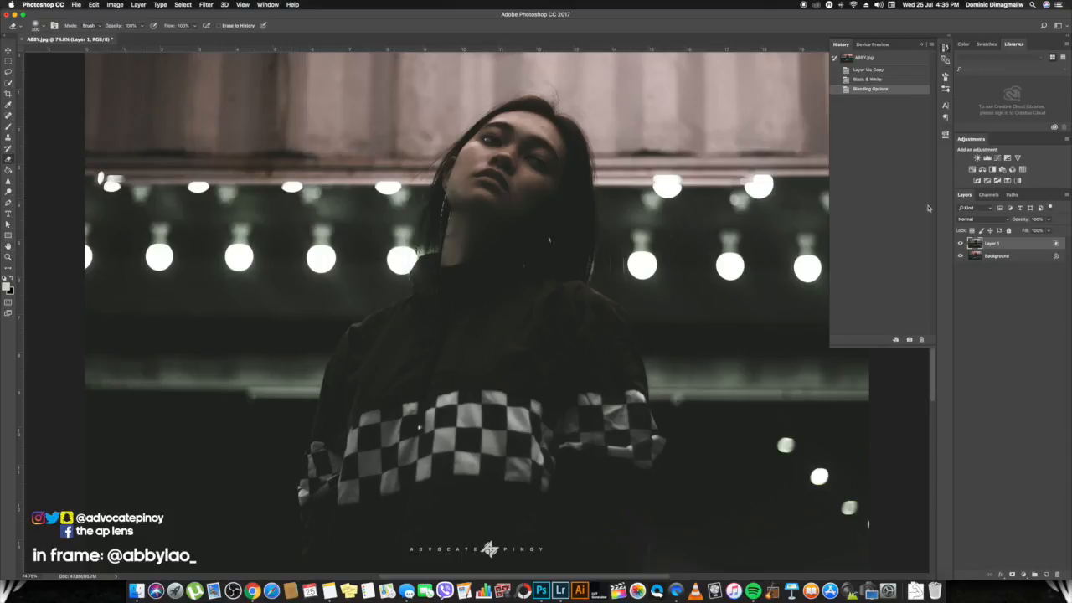
pyautogui.click(962, 245)
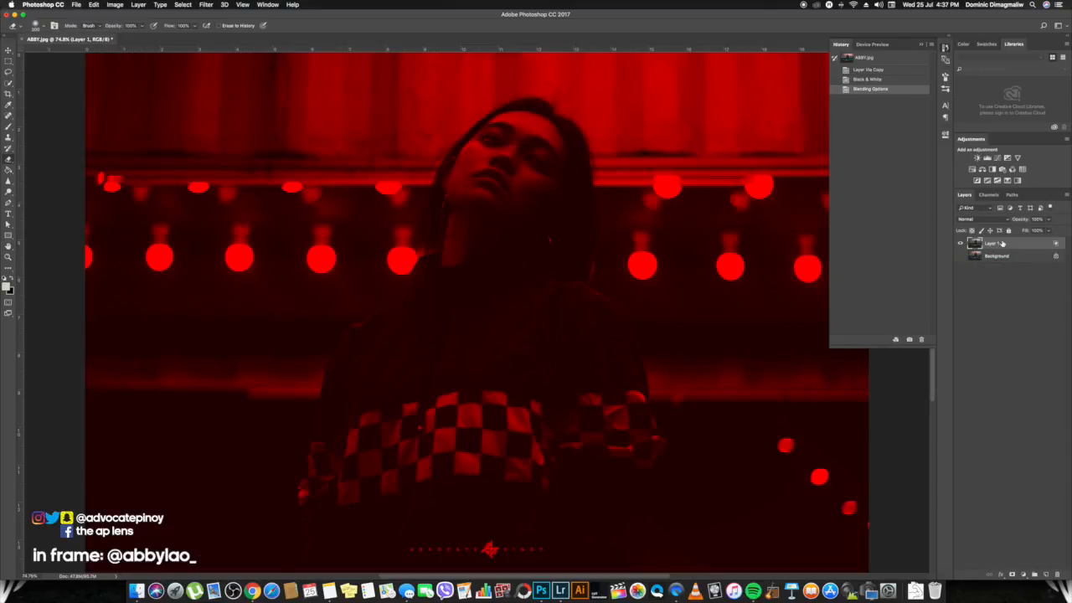
# Step: Duplicate the magenta layer and set the copy's blending to cyan only (R channel off)
pyautogui.press('cmd+j')
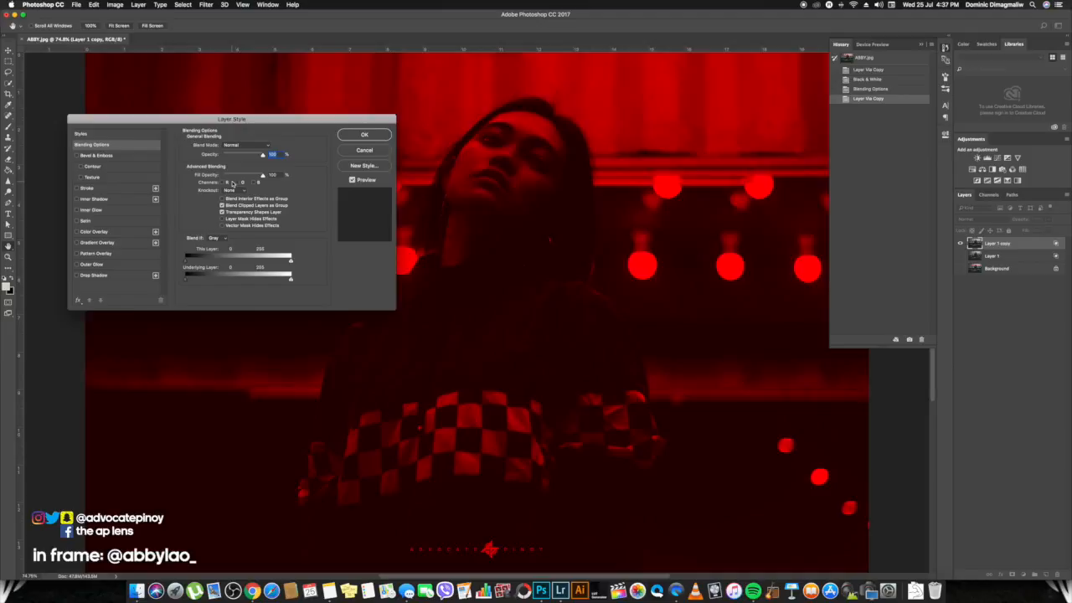
pyautogui.click(228, 182)
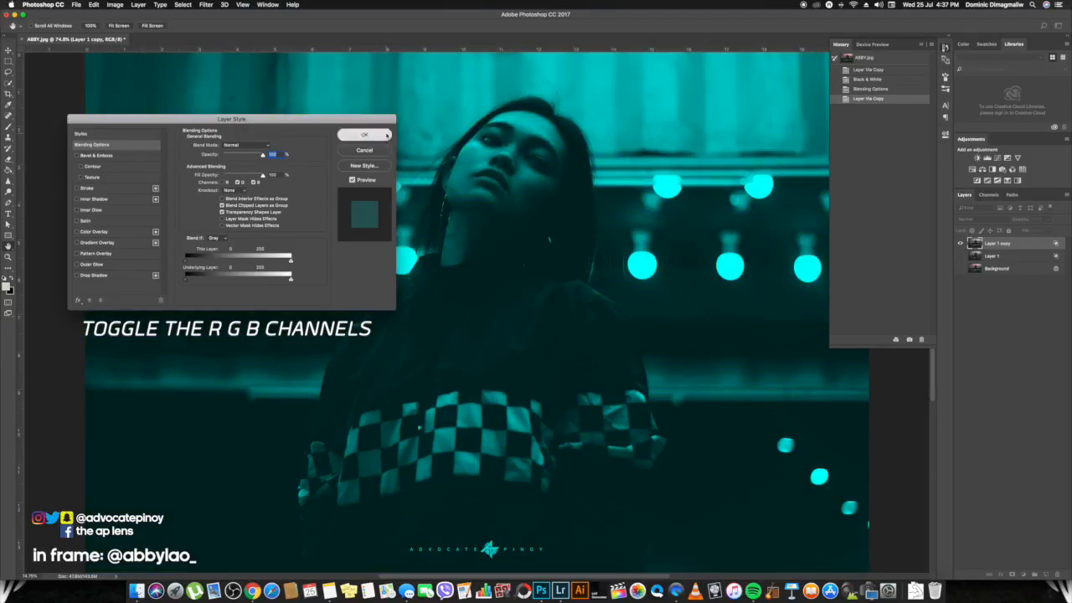
pyautogui.click(365, 134)
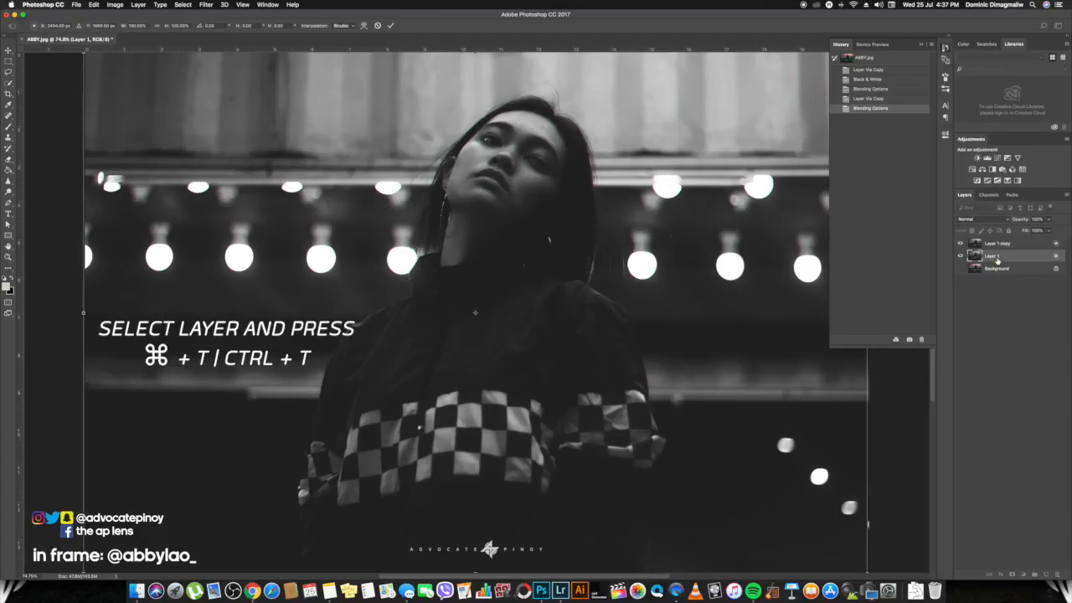
# Step: Free Transform one colour layer slightly sideways to reveal red and cyan split edges
pyautogui.press('cmd+t')
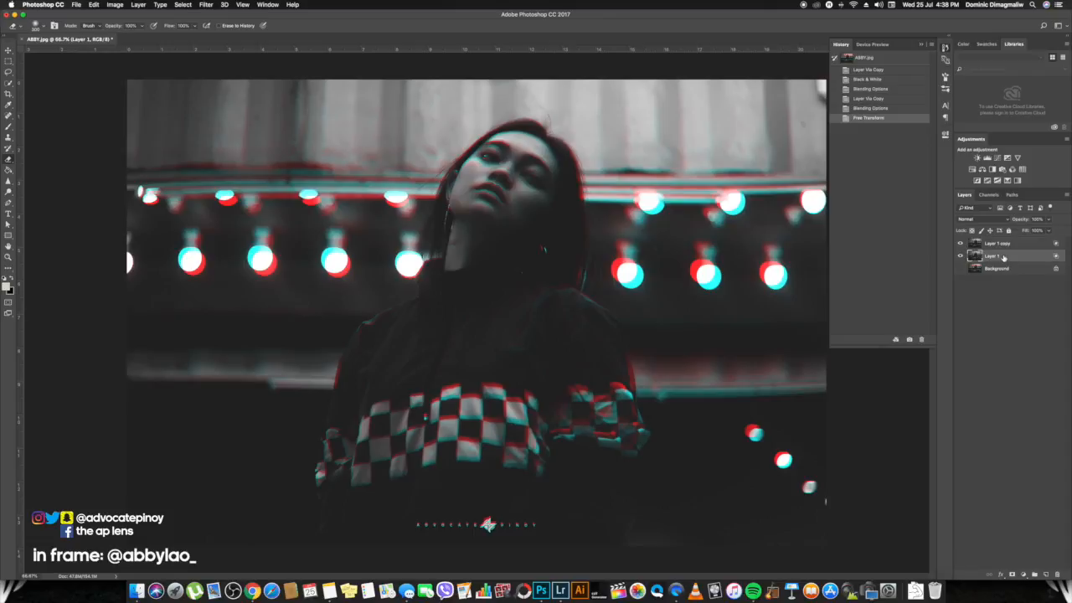
# Step: Nudge the other colour layer further apart, then merge the cyan and magenta layers into one
pyautogui.press('cmd+t')
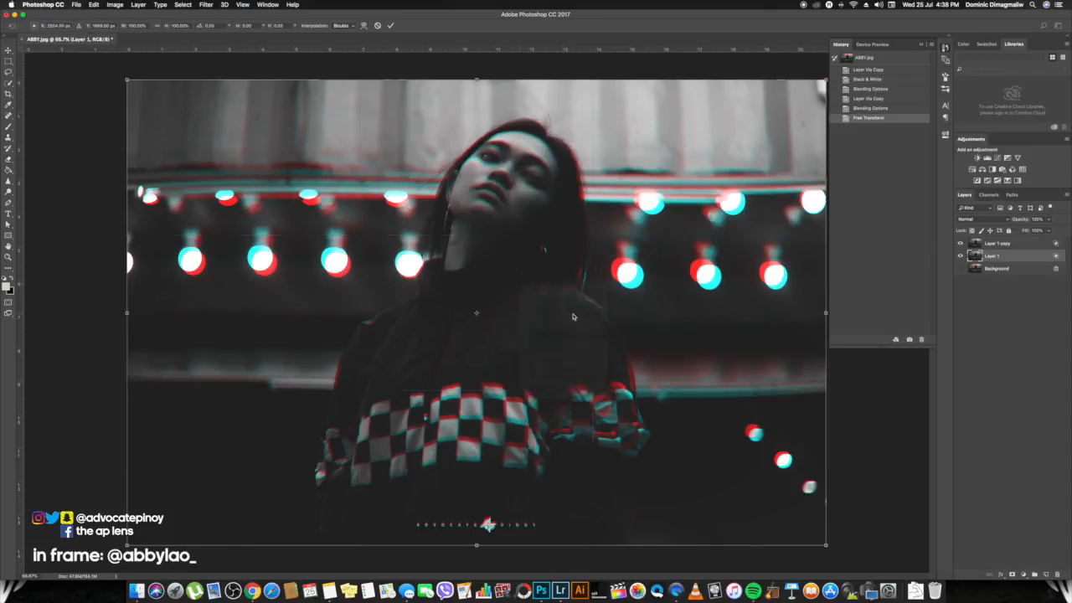
pyautogui.press('cmd+j')
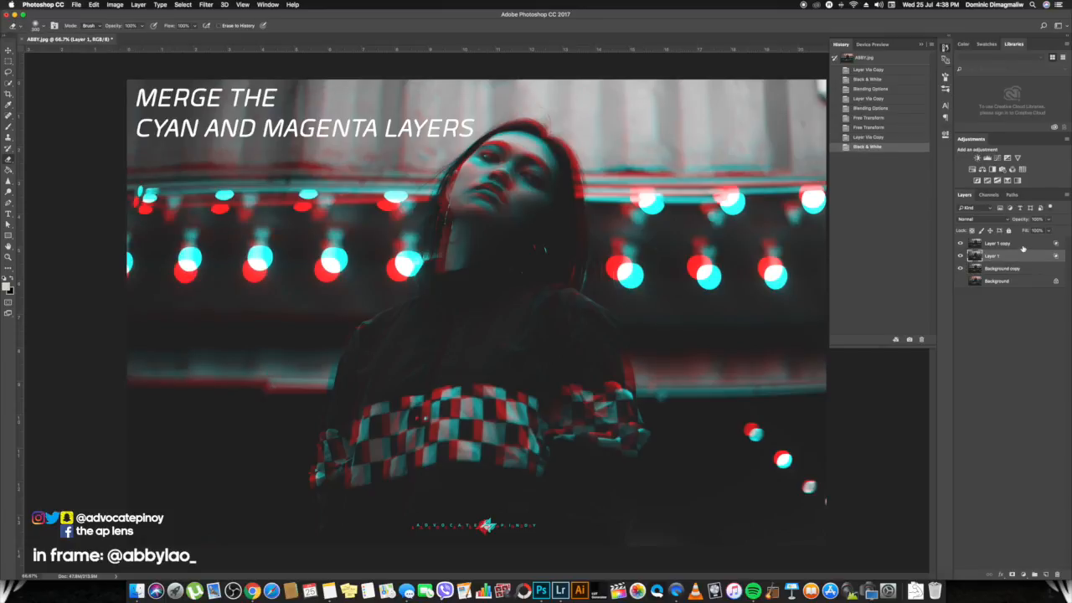
pyautogui.rightClick(997, 243)
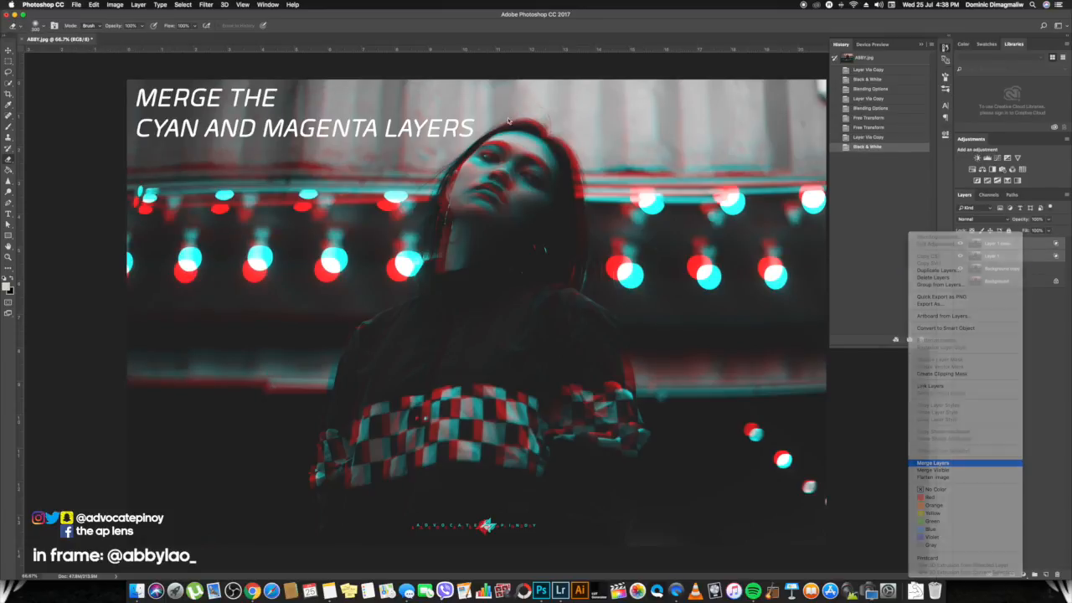
pyautogui.click(931, 463)
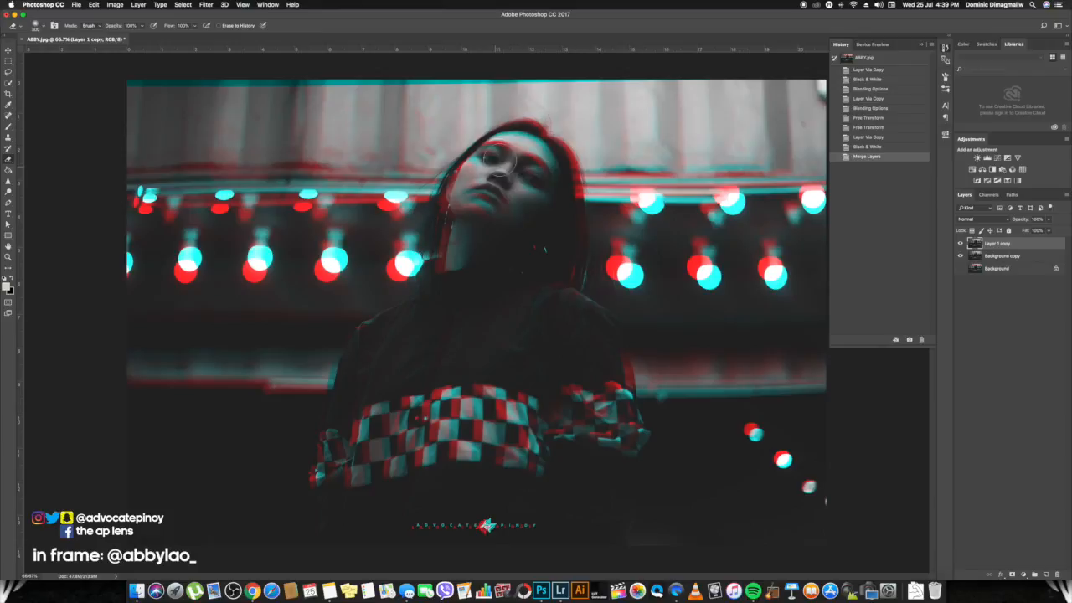